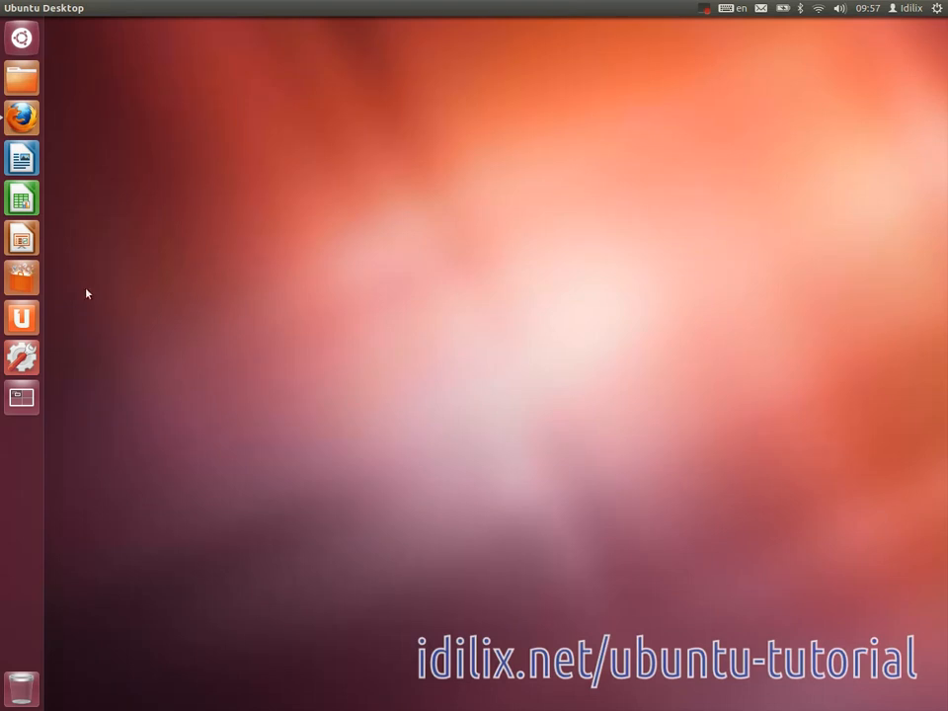
{"action": "mouse_move", "coordinate": [20, 276]}
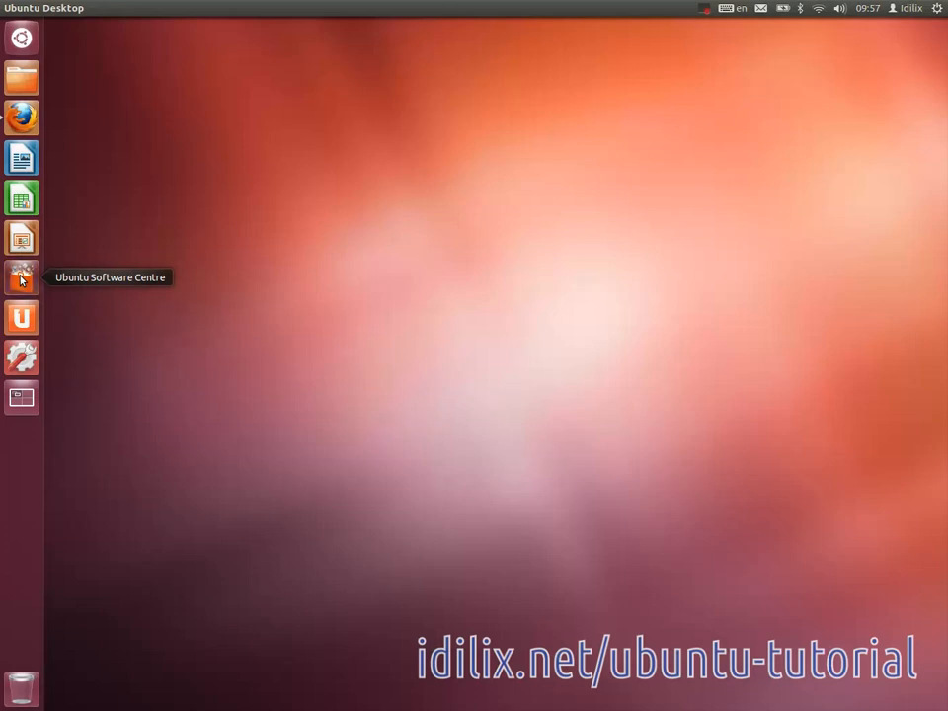
- Launch Ubuntu Software Centre and browse the Accessories category, sorted by top rated
{"action": "left_click", "coordinate": [20, 277]}
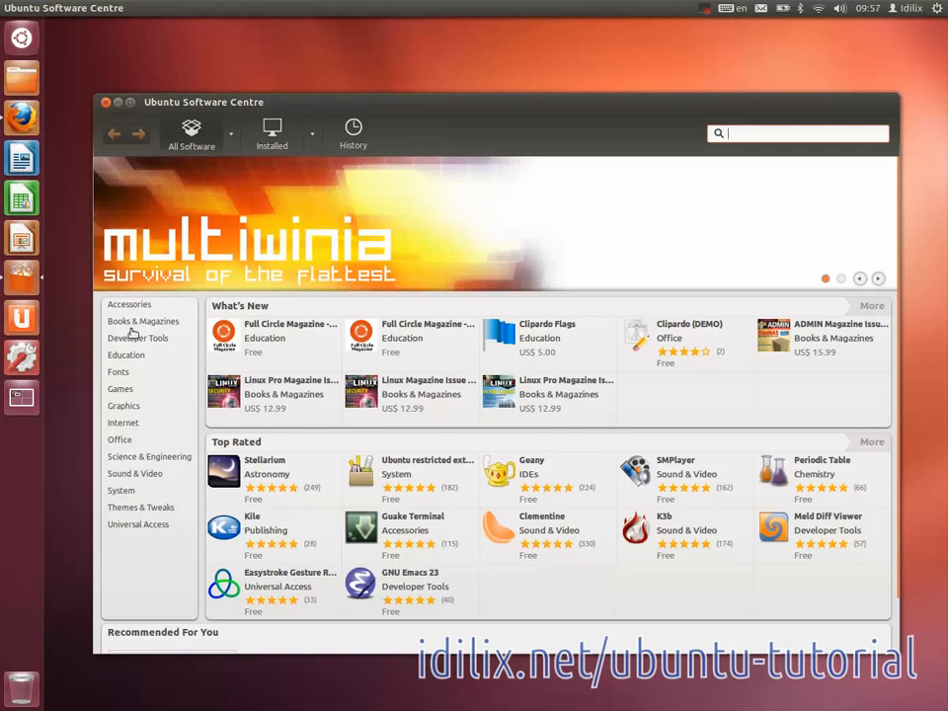
{"action": "mouse_move", "coordinate": [662, 190]}
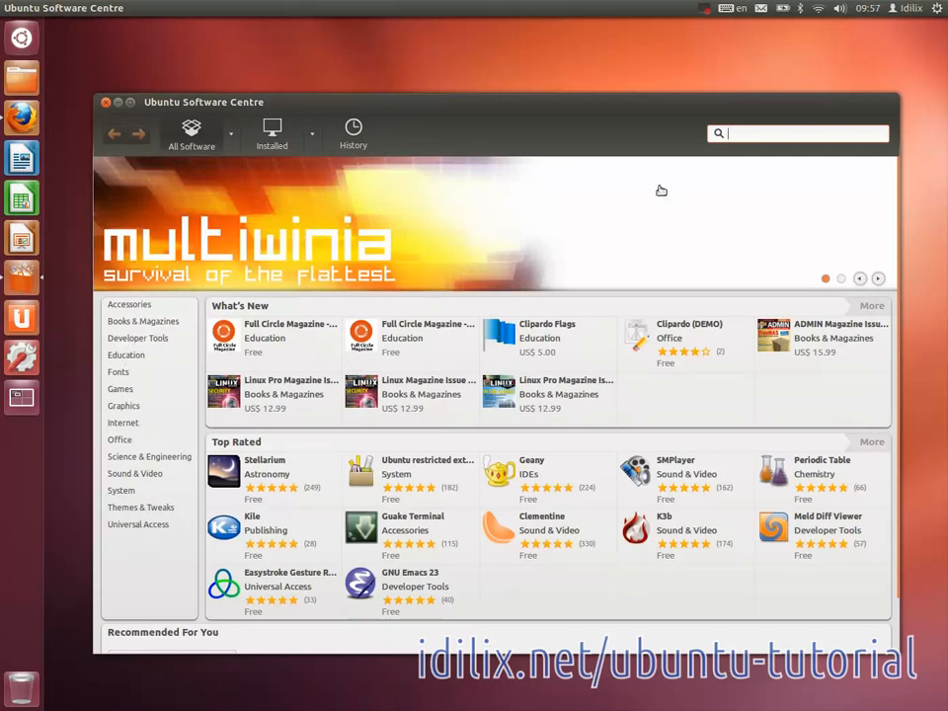
{"action": "mouse_move", "coordinate": [308, 229]}
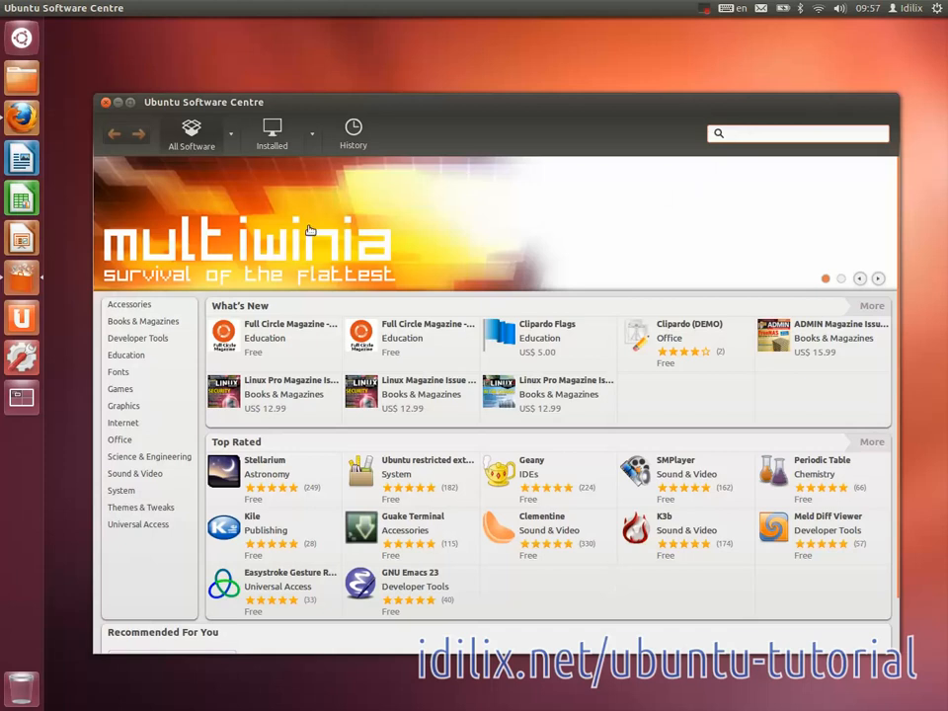
{"action": "left_click", "coordinate": [130, 304]}
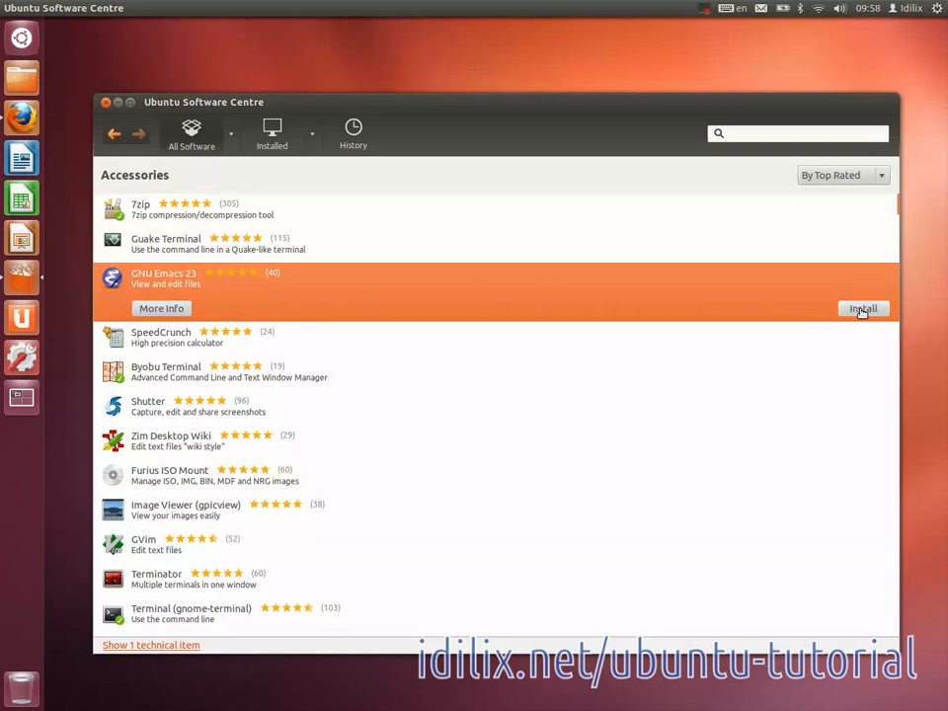
- Start installing GNU Emacs 23, then cancel at the authentication password prompt
{"action": "left_click", "coordinate": [864, 308]}
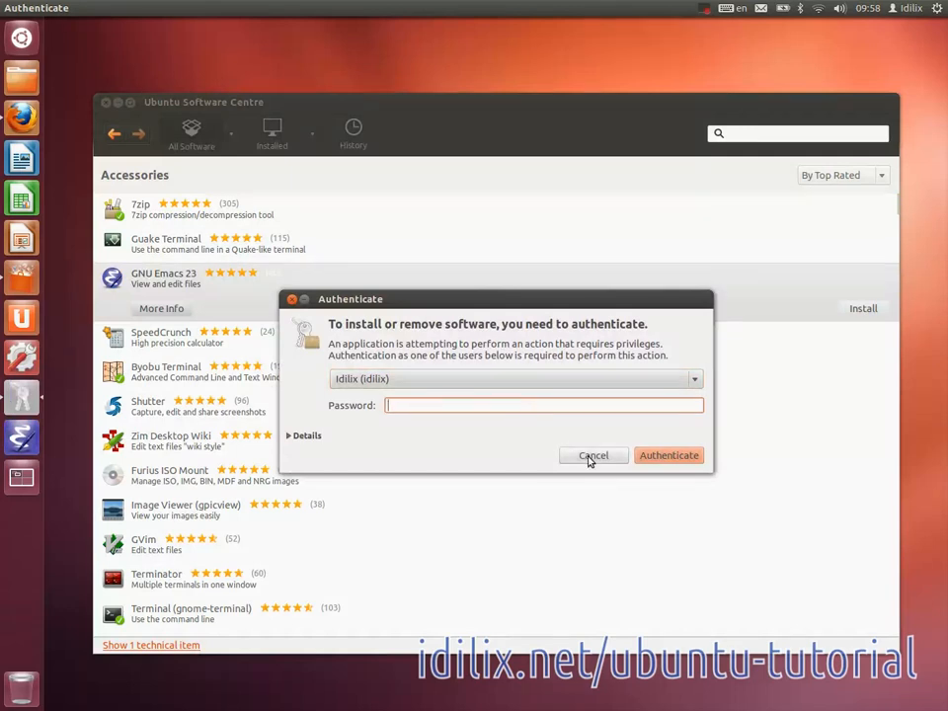
{"action": "left_click", "coordinate": [593, 454]}
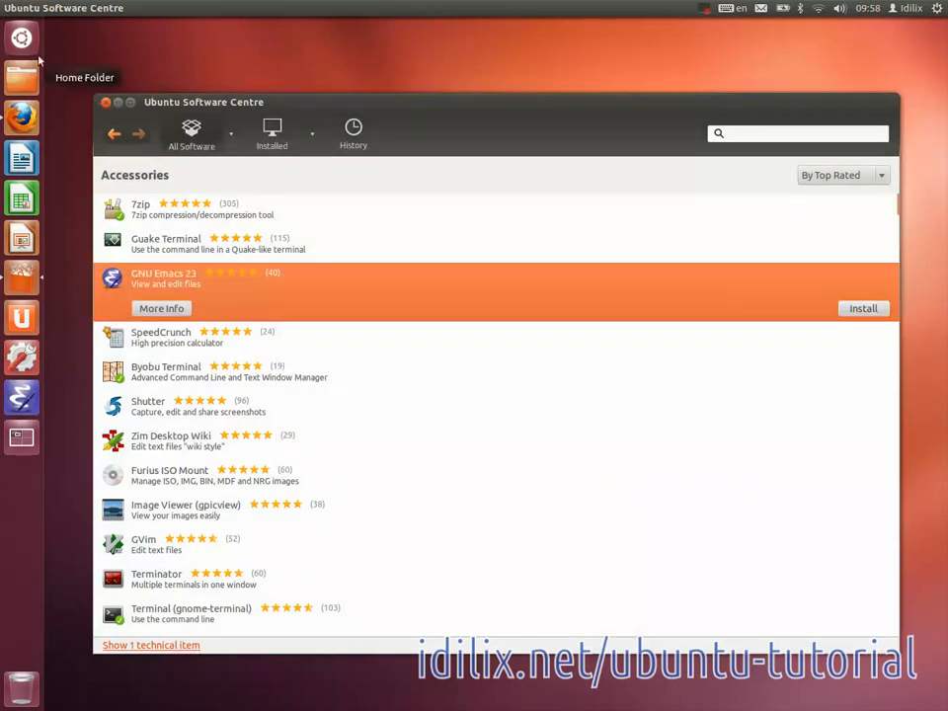
- Search the Dash for 'sim'
{"action": "left_click", "coordinate": [20, 38]}
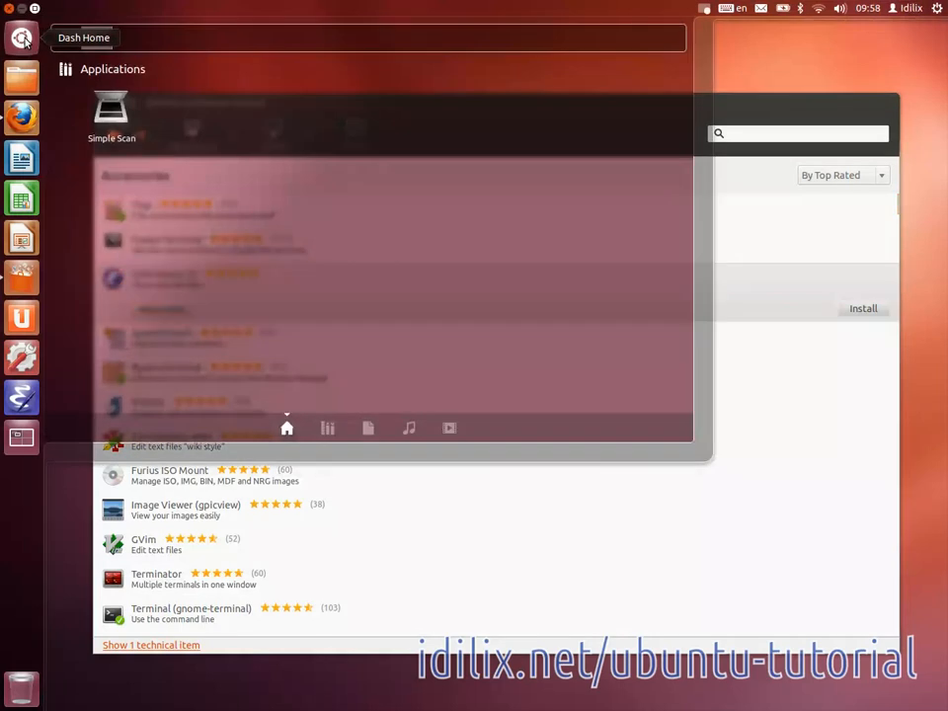
{"action": "type", "text": "sim"}
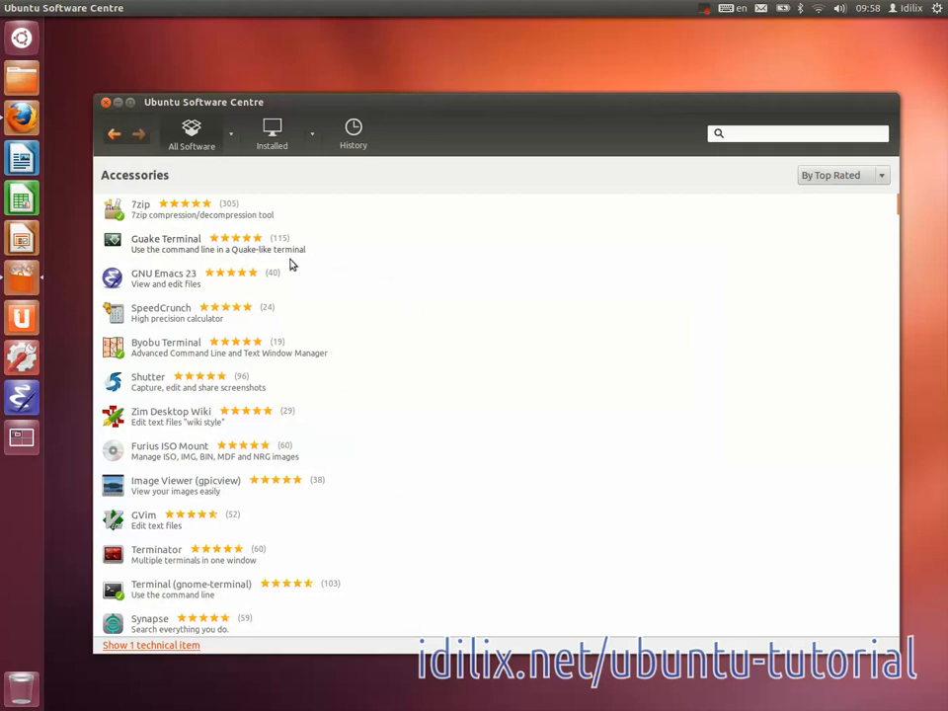
{"action": "mouse_move", "coordinate": [379, 284]}
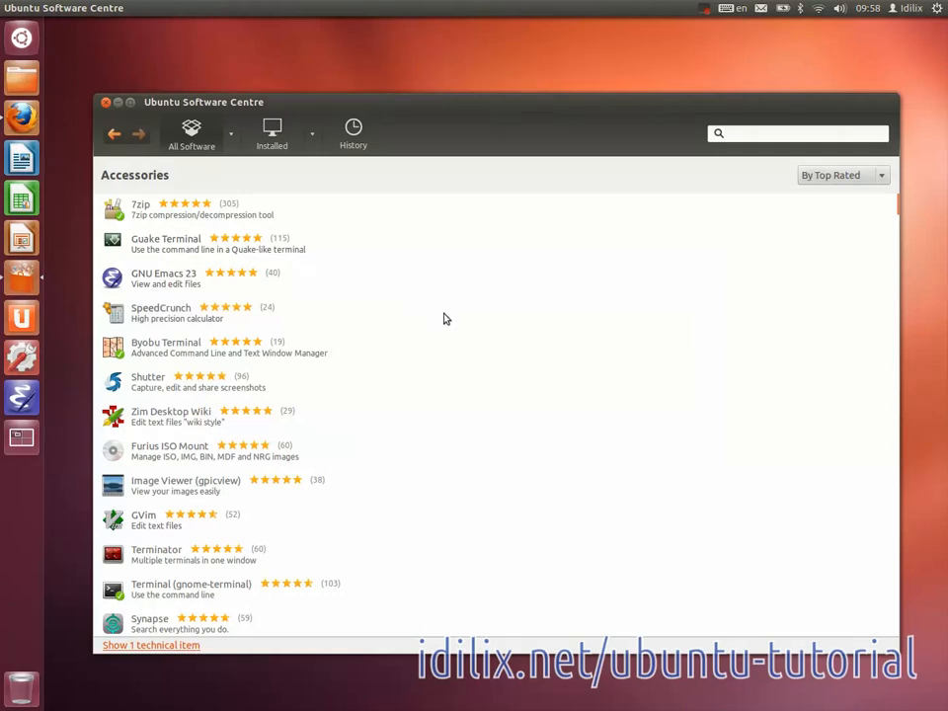
{"action": "mouse_move", "coordinate": [446, 320]}
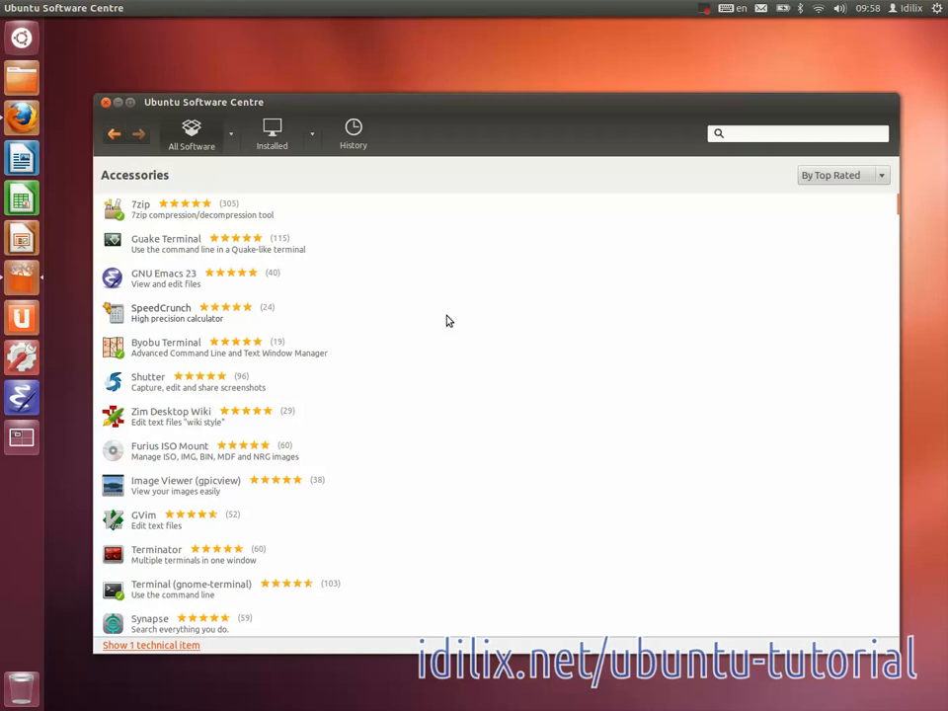
{"action": "mouse_move", "coordinate": [457, 324]}
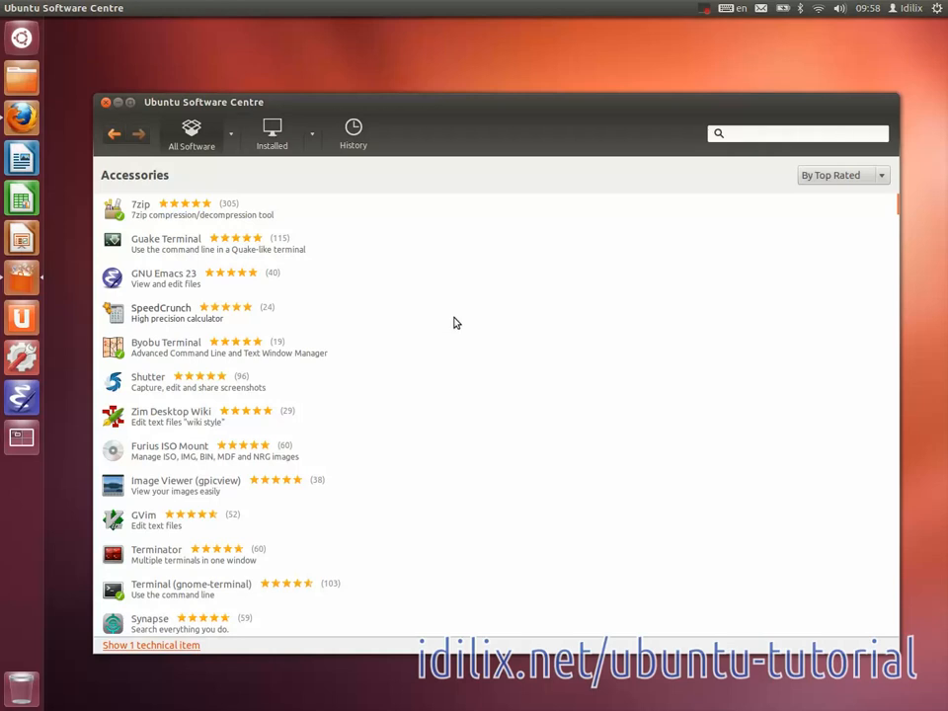
{"action": "mouse_move", "coordinate": [458, 332]}
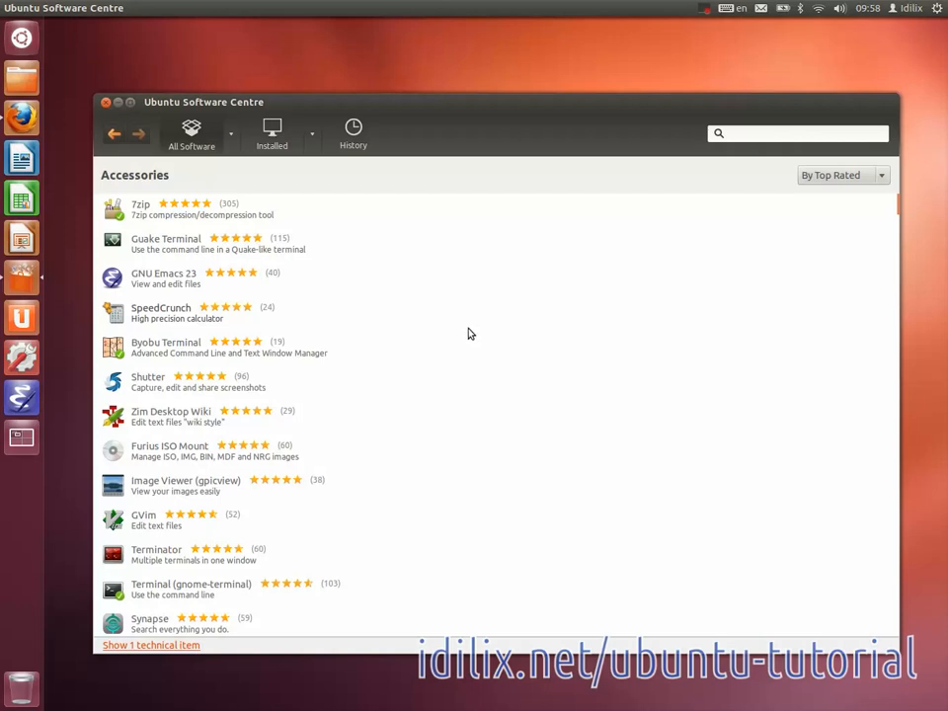
{"action": "mouse_move", "coordinate": [475, 324]}
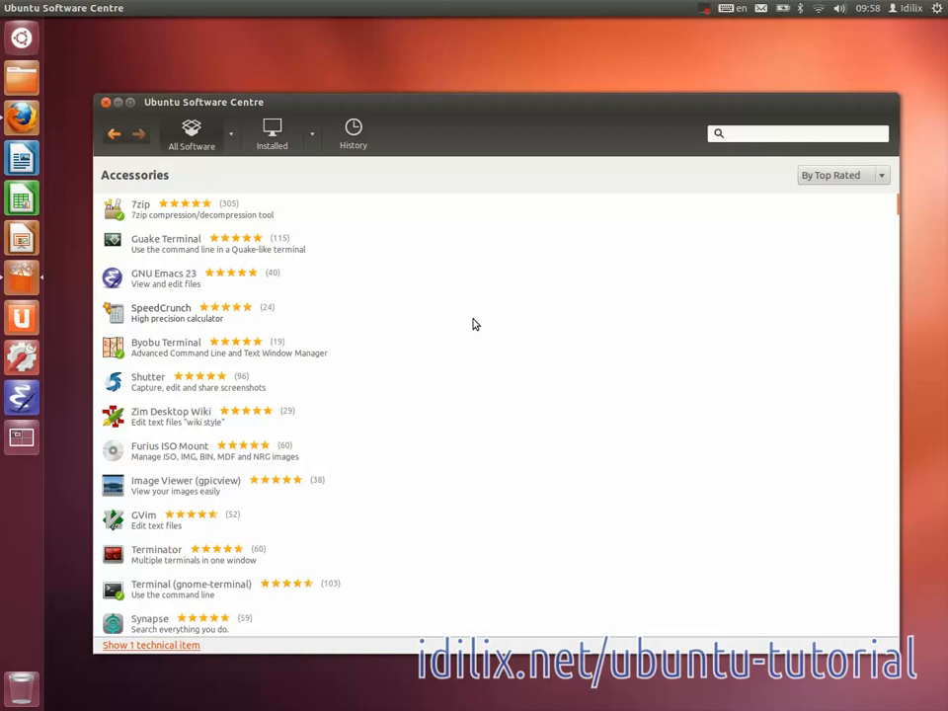
{"action": "mouse_move", "coordinate": [88, 41]}
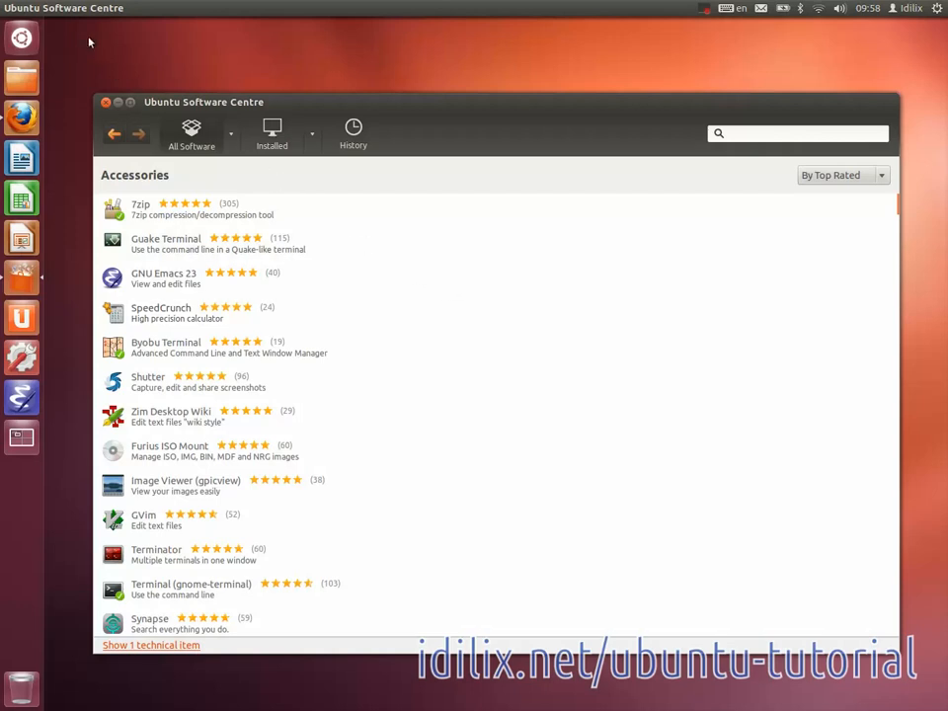
- Review Software Sources: main, universe, multiverse enabled, restricted drivers unchecked
{"action": "left_click", "coordinate": [83, 7]}
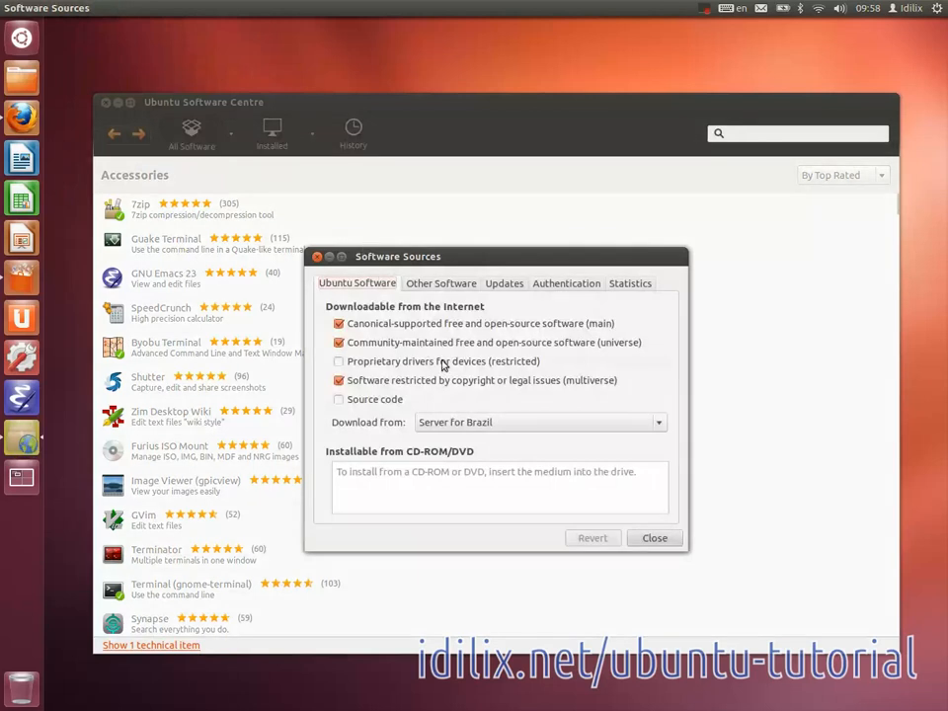
{"action": "left_click", "coordinate": [340, 379]}
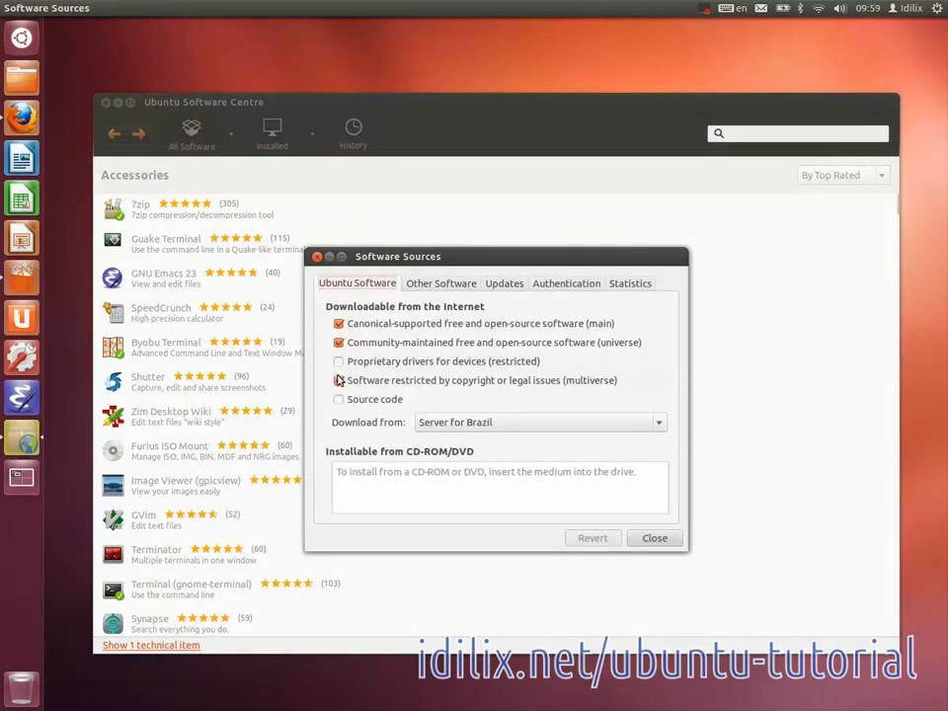
{"action": "left_click", "coordinate": [340, 379]}
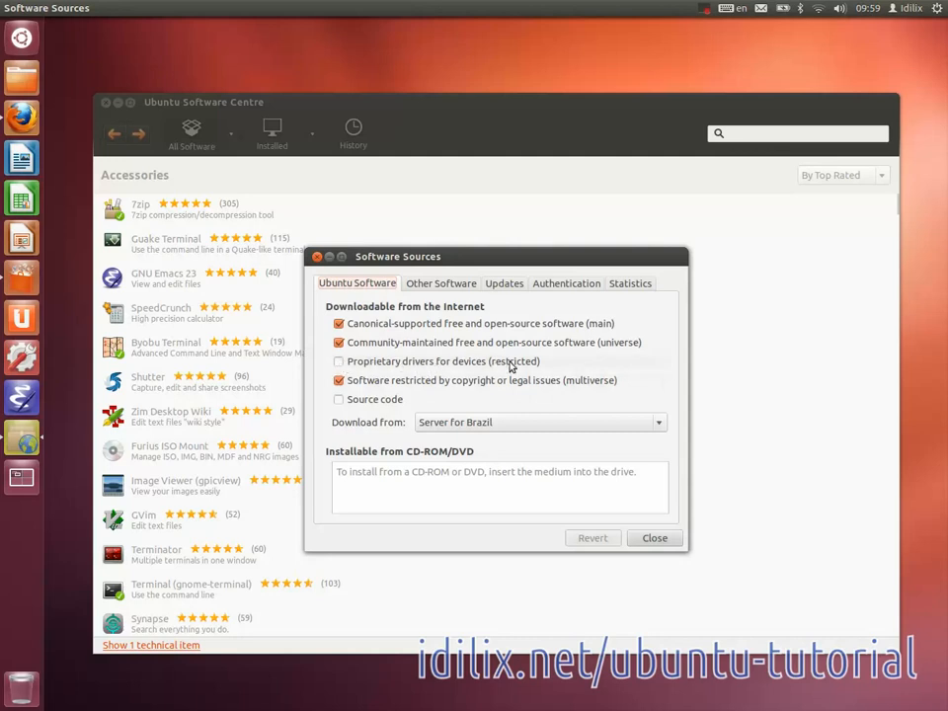
{"action": "mouse_move", "coordinate": [610, 450]}
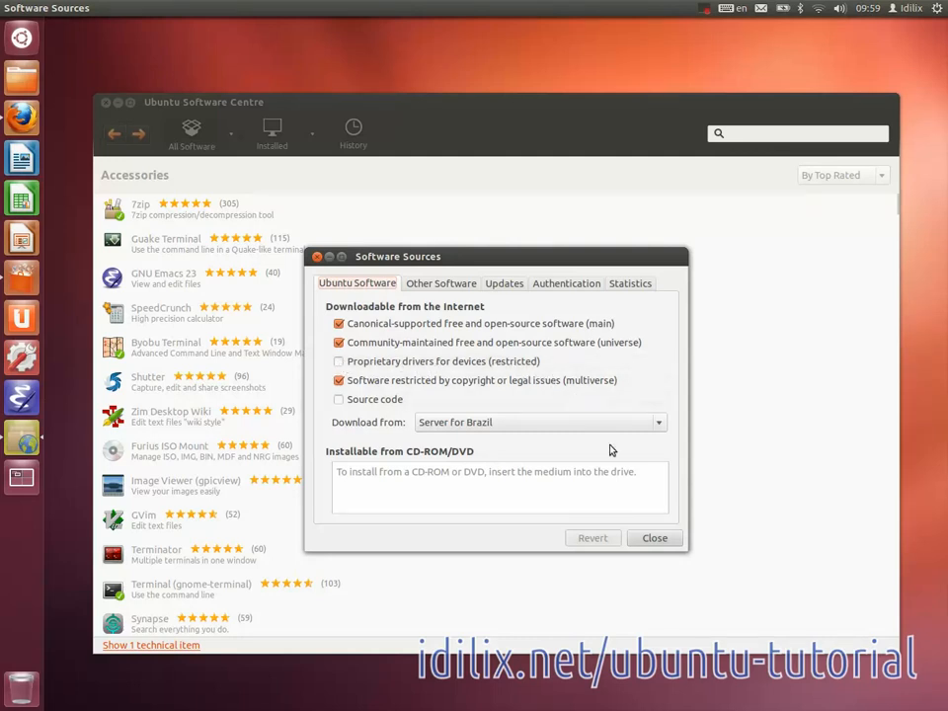
- Close Software Sources and search the Centre for 'ubuntu restricted extras'
{"action": "left_click", "coordinate": [654, 537]}
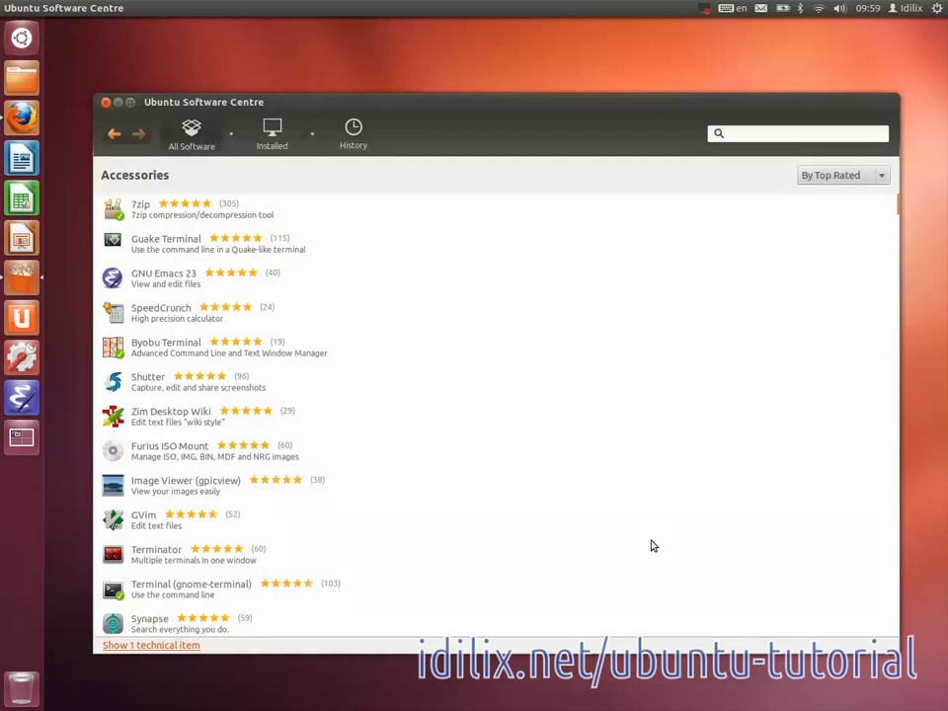
{"action": "left_click", "coordinate": [798, 134]}
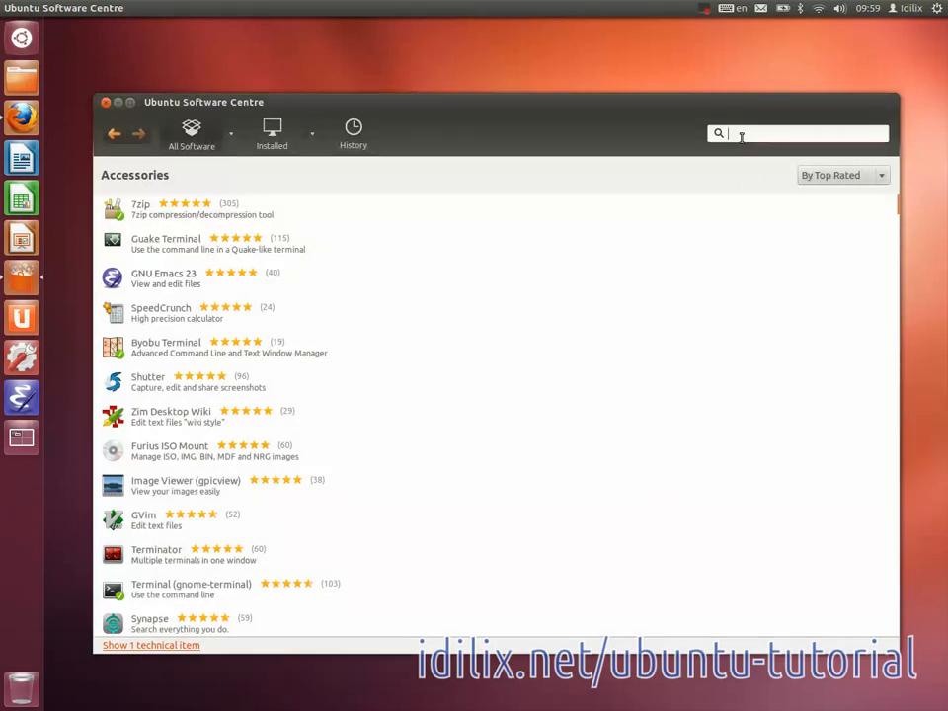
{"action": "type", "text": "ubuntu restricted extras"}
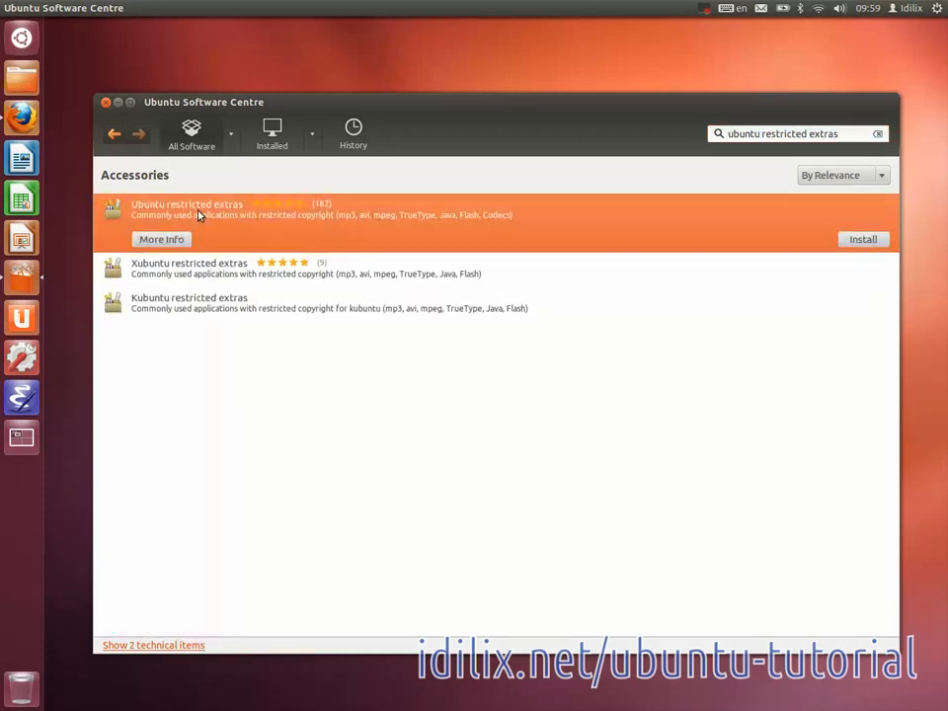
{"action": "mouse_move", "coordinate": [498, 231]}
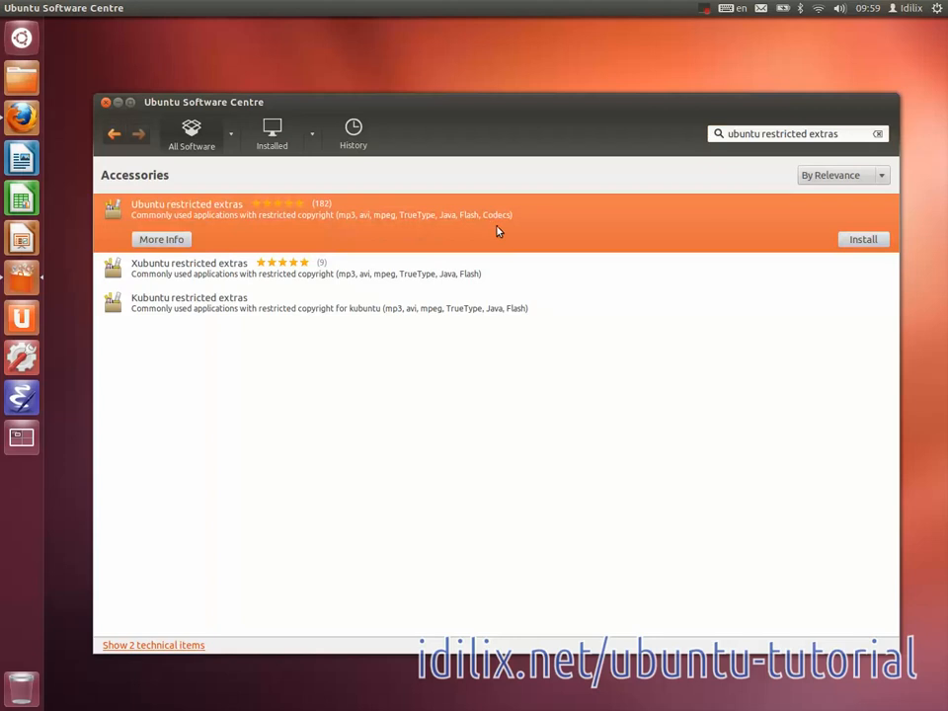
{"action": "mouse_move", "coordinate": [482, 374]}
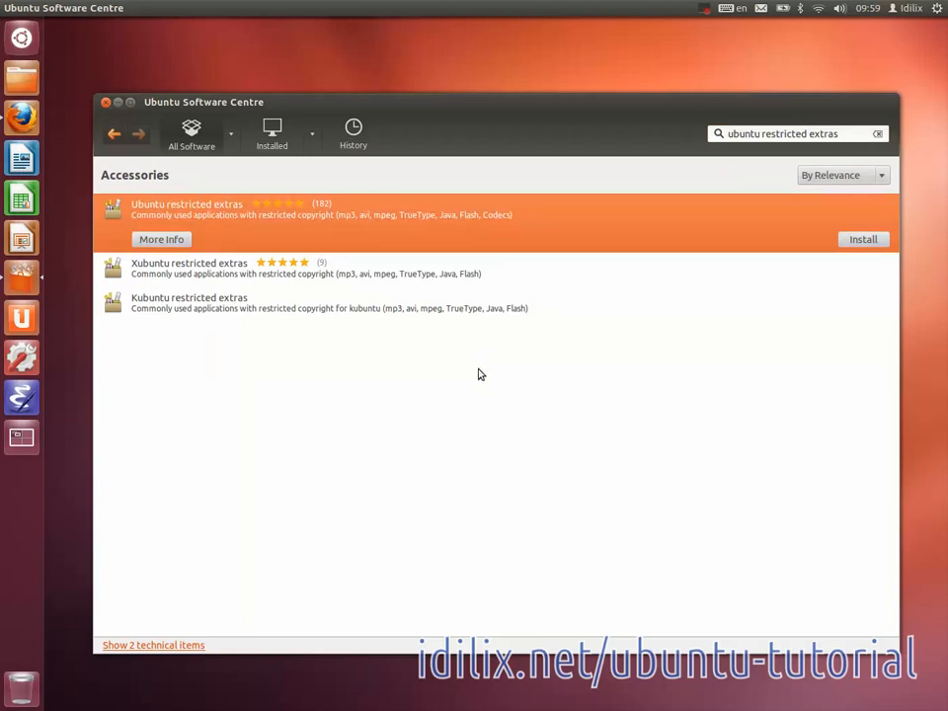
- Close Ubuntu Software Centre, leaving the empty Unity desktop
{"action": "left_click", "coordinate": [20, 439]}
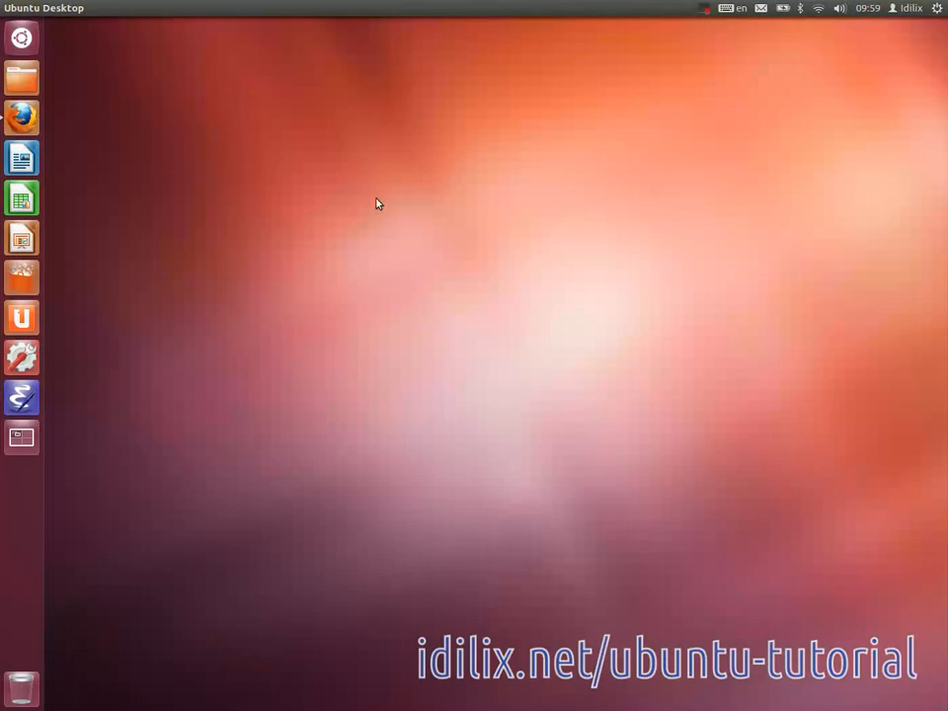
- Launch Firefox and read the RestrictedFormats documentation page down to its See also links
{"action": "left_click", "coordinate": [22, 119]}
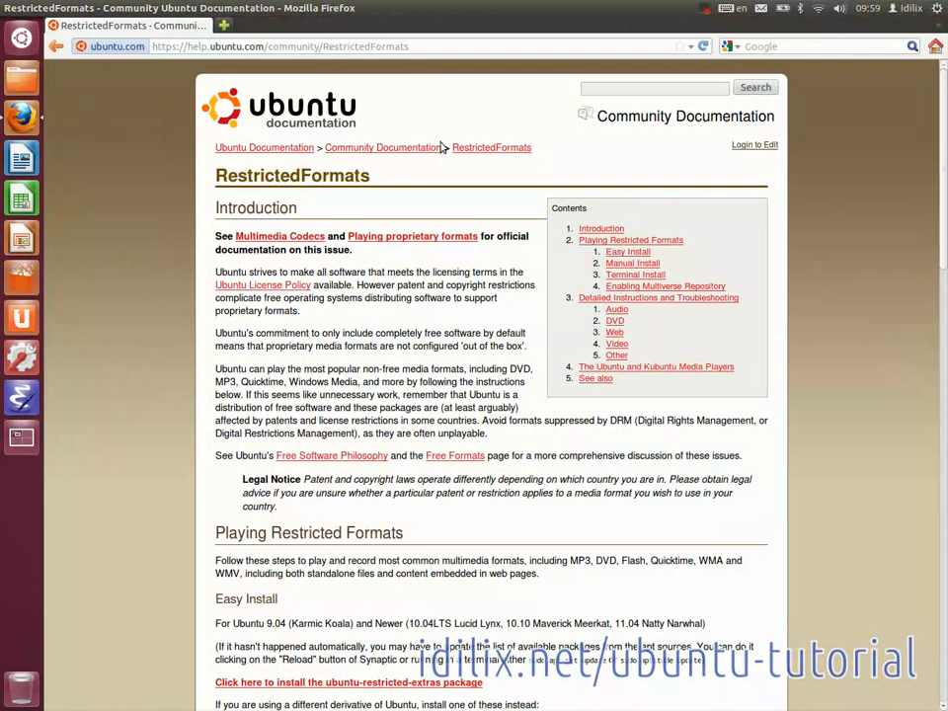
{"action": "scroll", "scroll_direction": "down", "scroll_amount": 3}
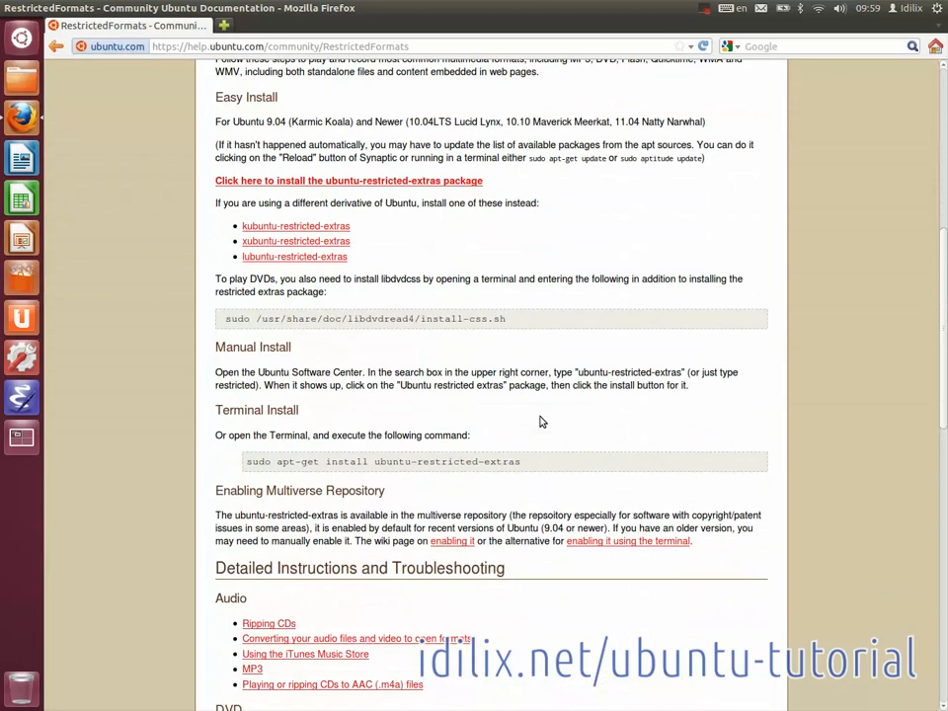
{"action": "scroll", "scroll_direction": "down", "scroll_amount": 3}
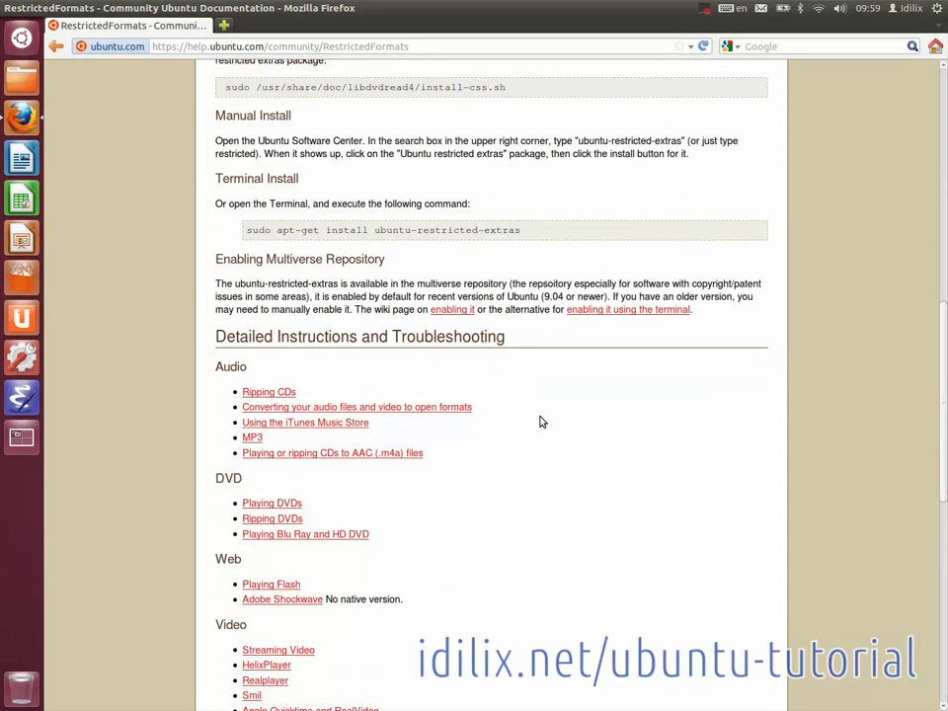
{"action": "scroll", "scroll_direction": "down", "scroll_amount": 3}
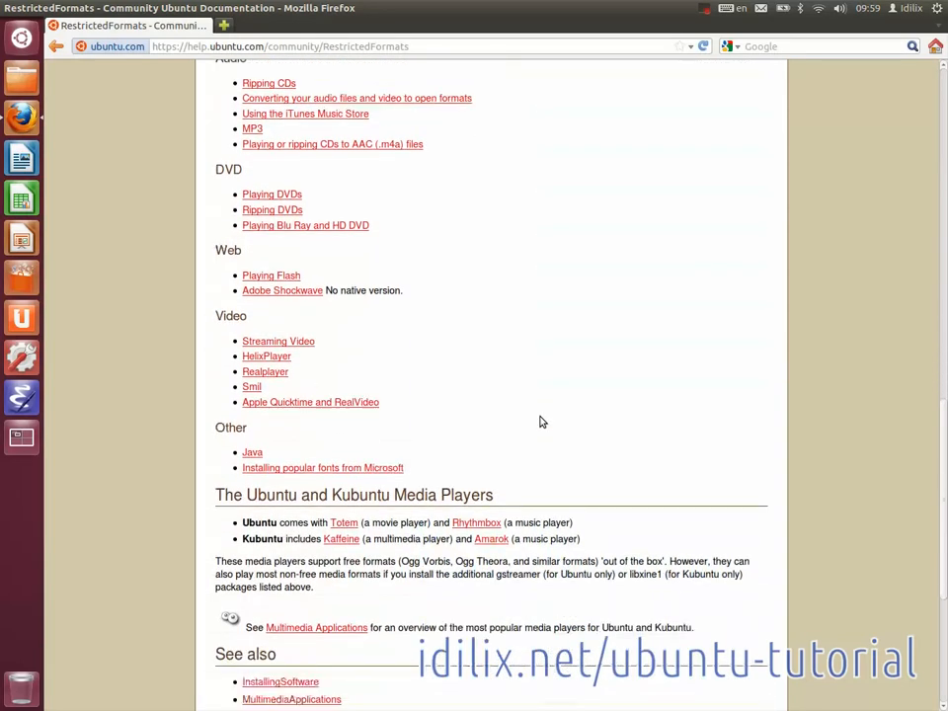
{"action": "scroll", "scroll_direction": "down", "scroll_amount": 3}
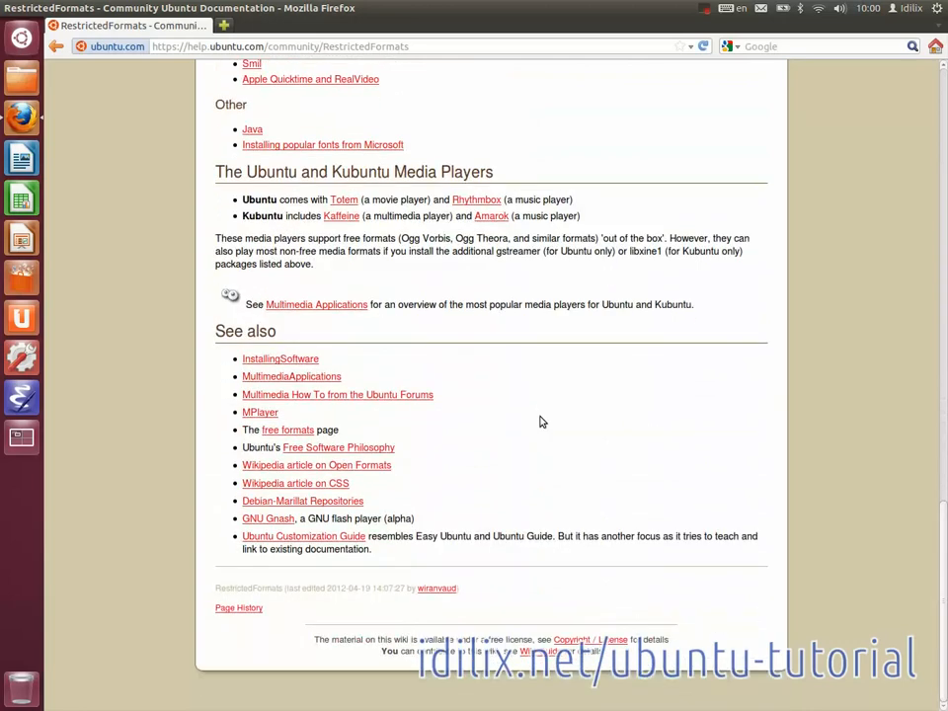